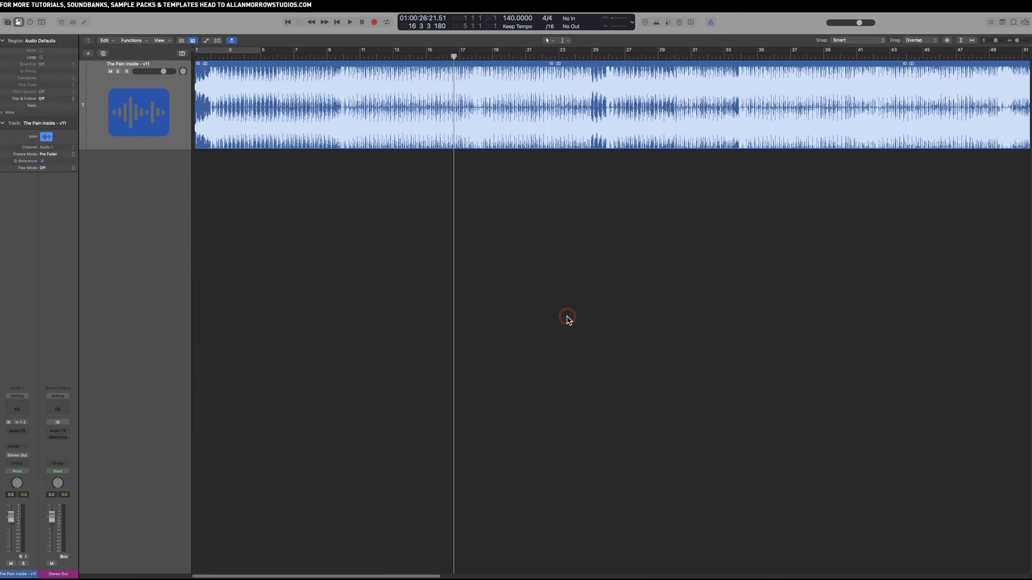
mouse_move(581, 316)
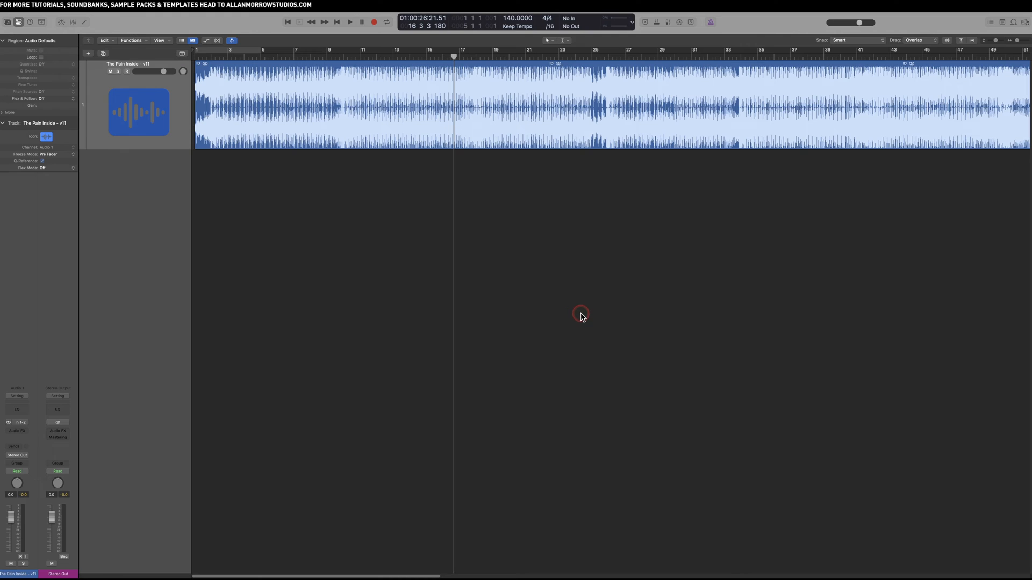
mouse_move(576, 294)
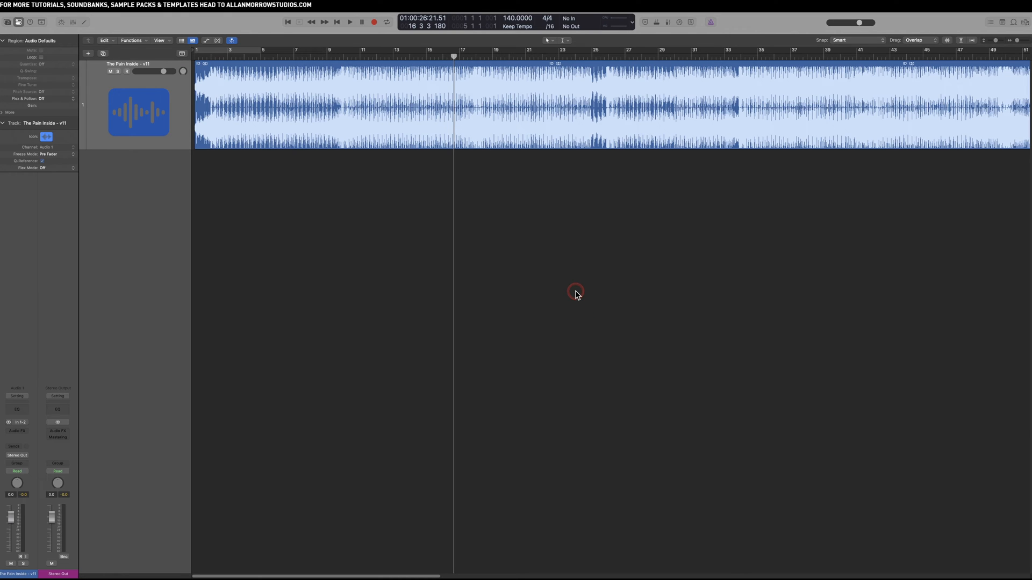
mouse_move(561, 282)
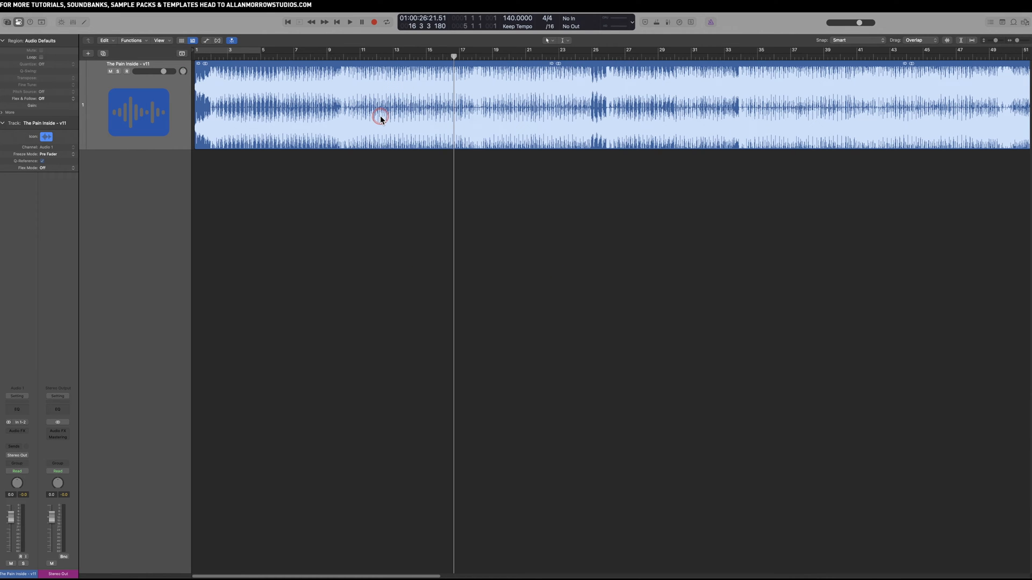
Step: Bring up the region's actions to reach Stem Splitter with Vocals, Drums, Bass and Other ticked
right_click(381, 118)
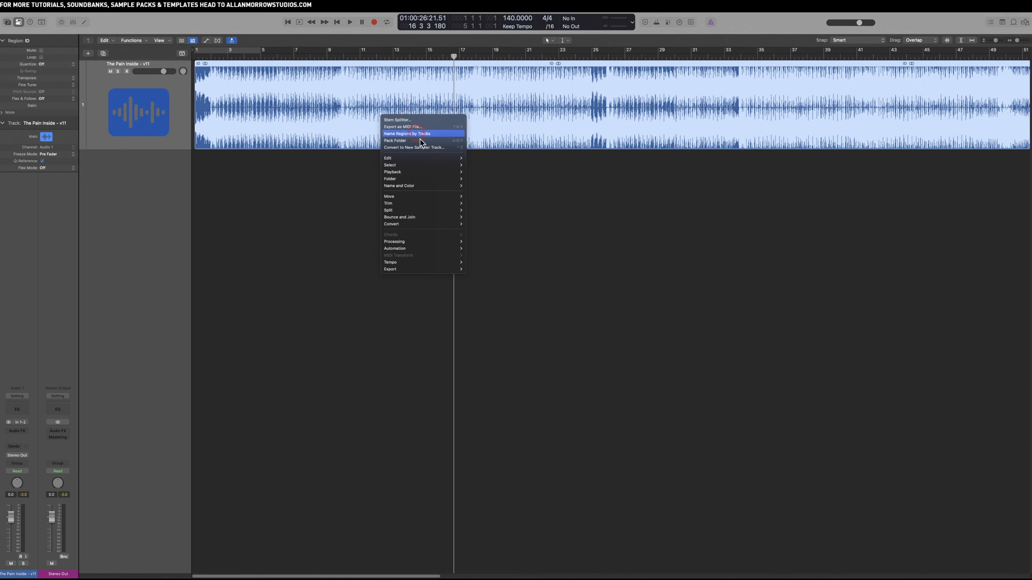
mouse_move(393, 242)
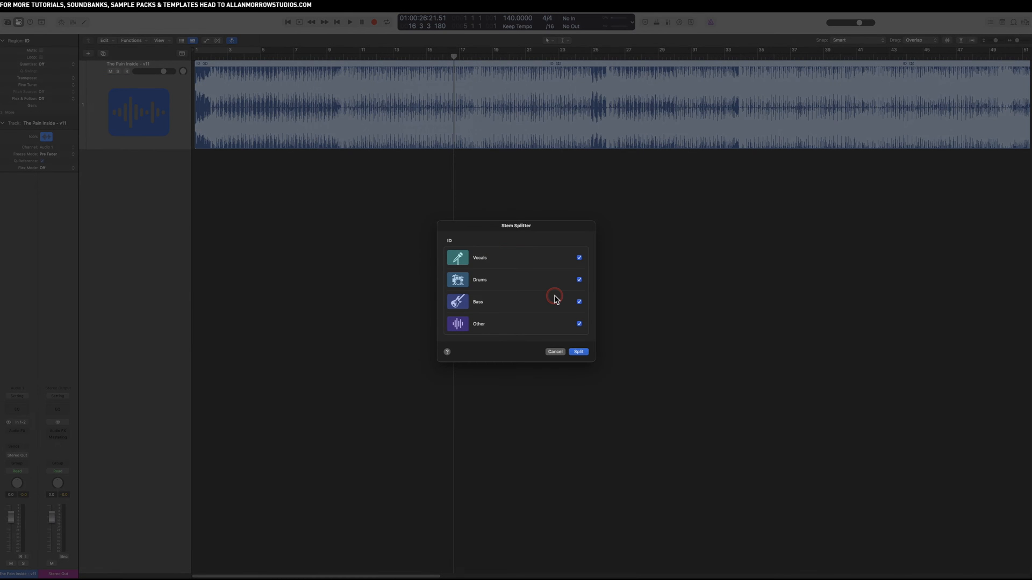
mouse_move(545, 282)
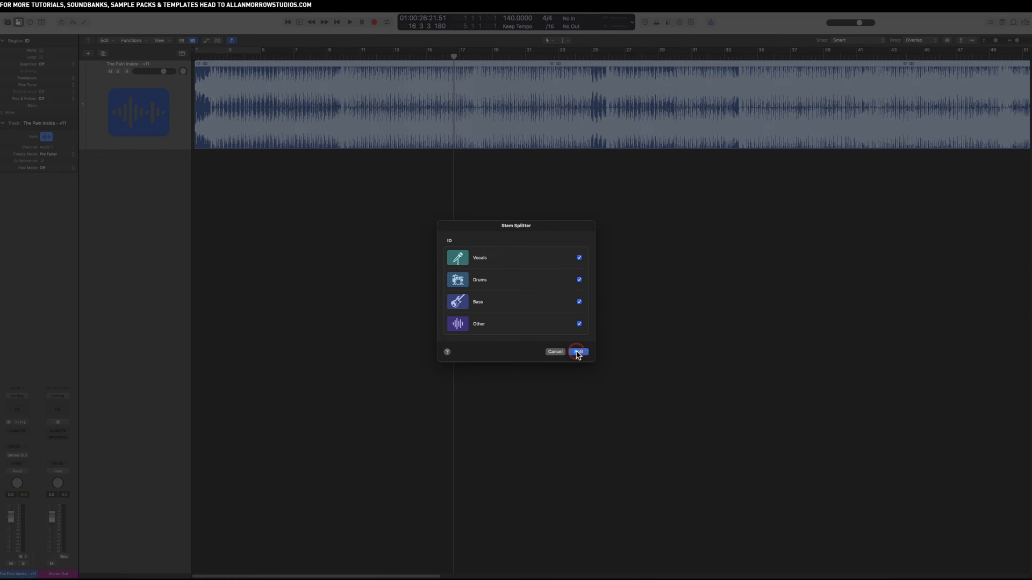
Step: Split the song into Vocals, Drums, Bass and Other stem tracks in a Stems folder
left_click(577, 351)
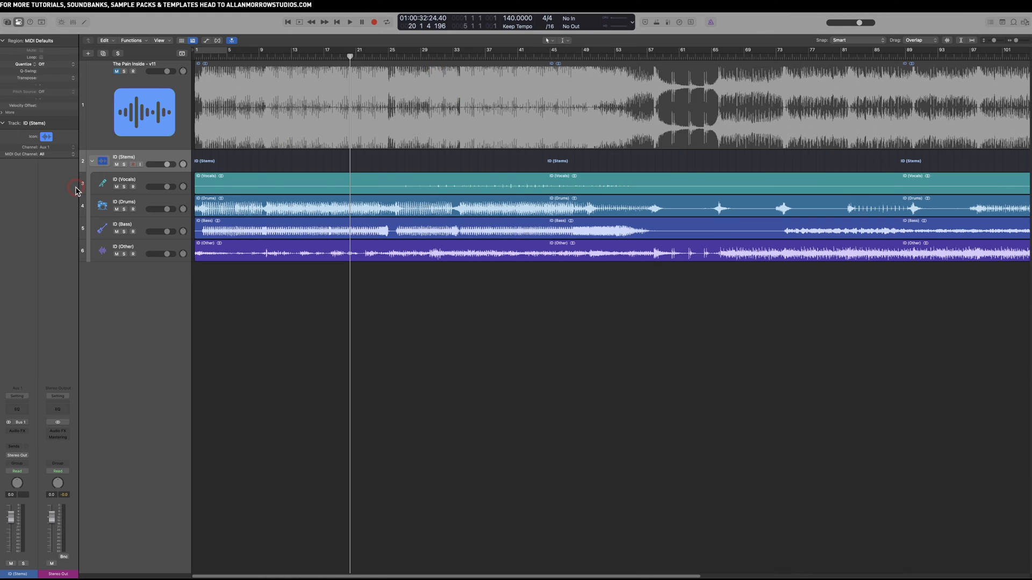
Step: Audition the Vocals stem alone from around bar 29, then unsolo it so all stems play
left_click(124, 187)
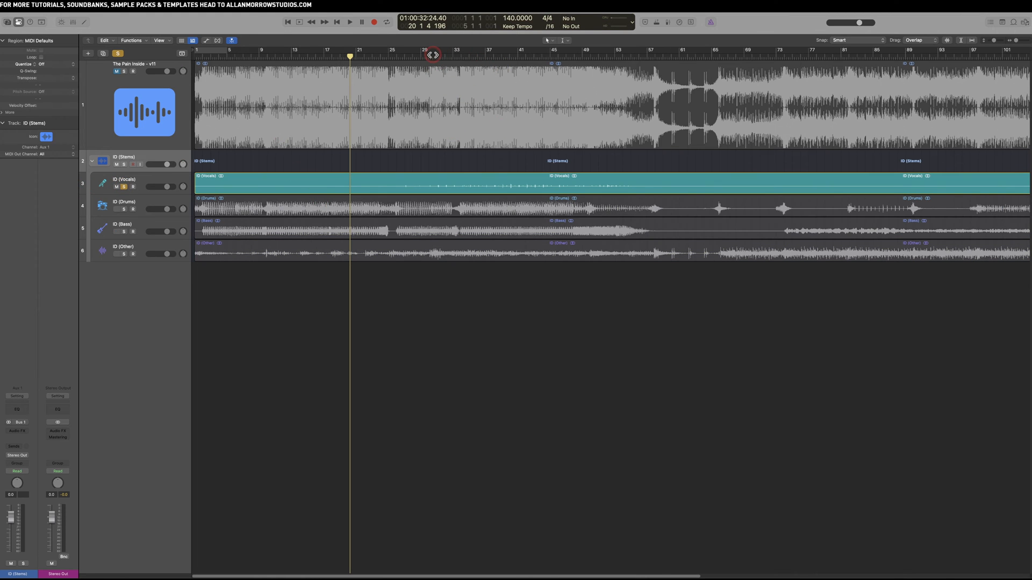
left_click(349, 22)
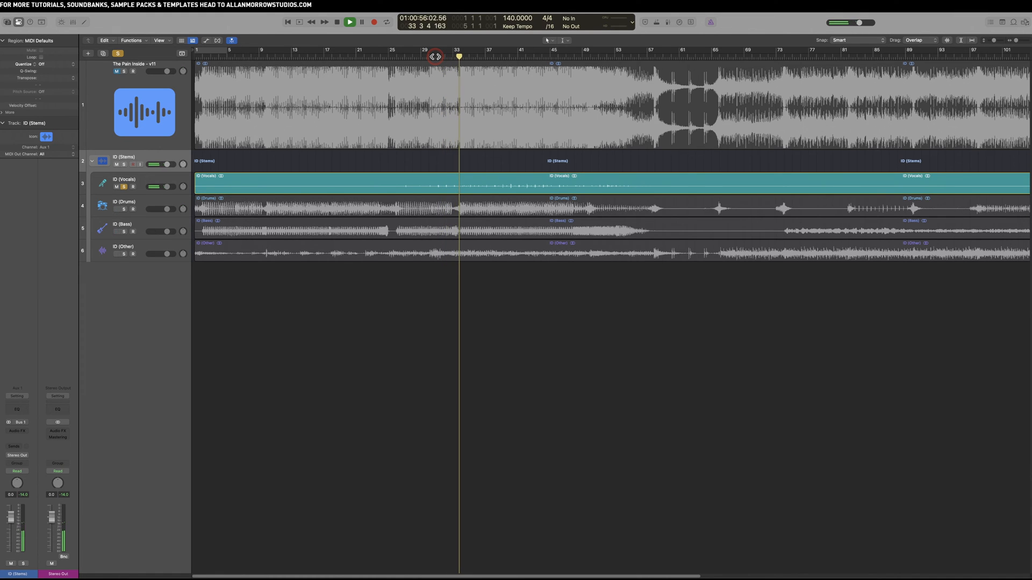
left_click(350, 22)
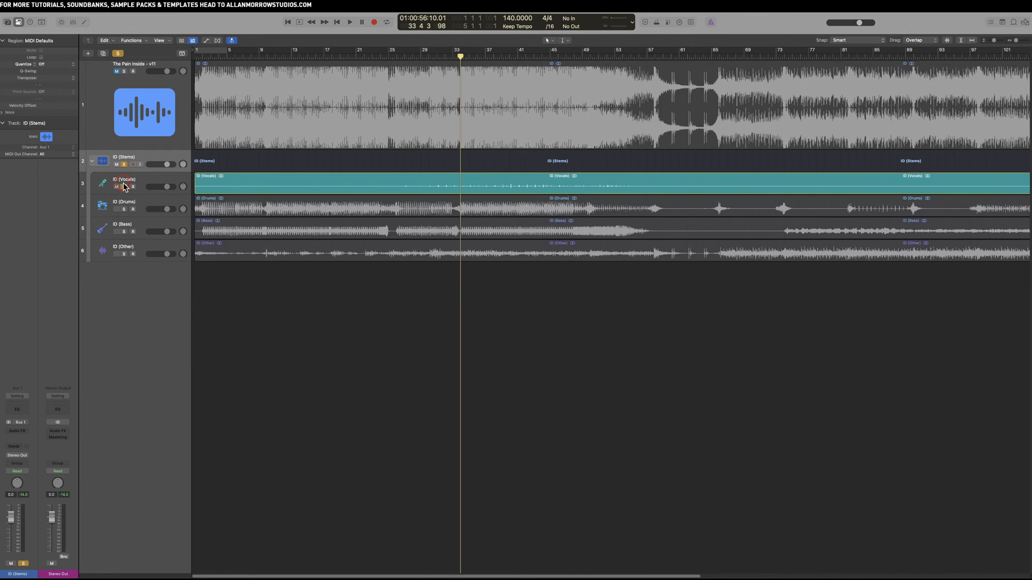
left_click(122, 186)
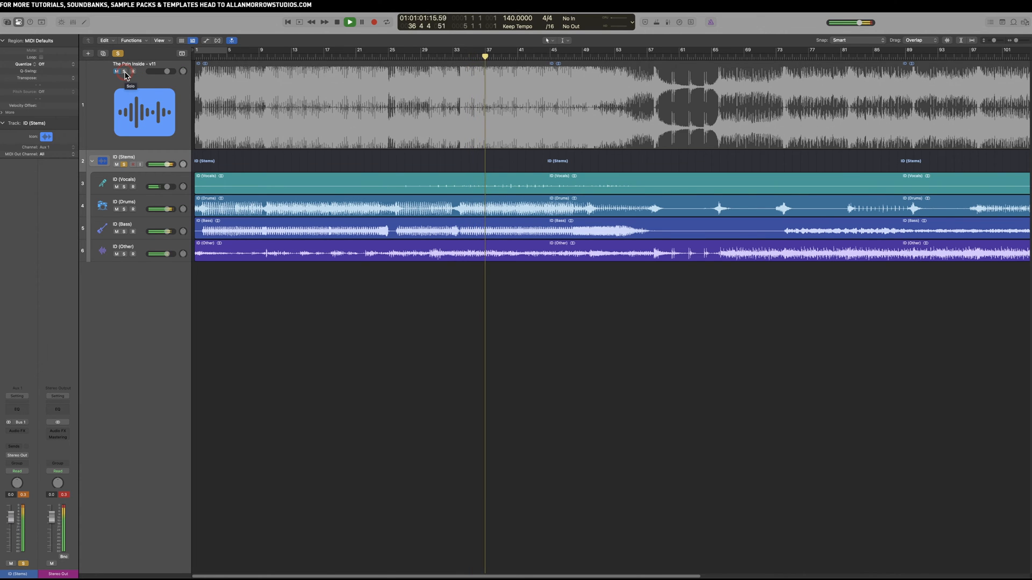
Step: Stop playback before soloing the Drums stem
left_click(123, 71)
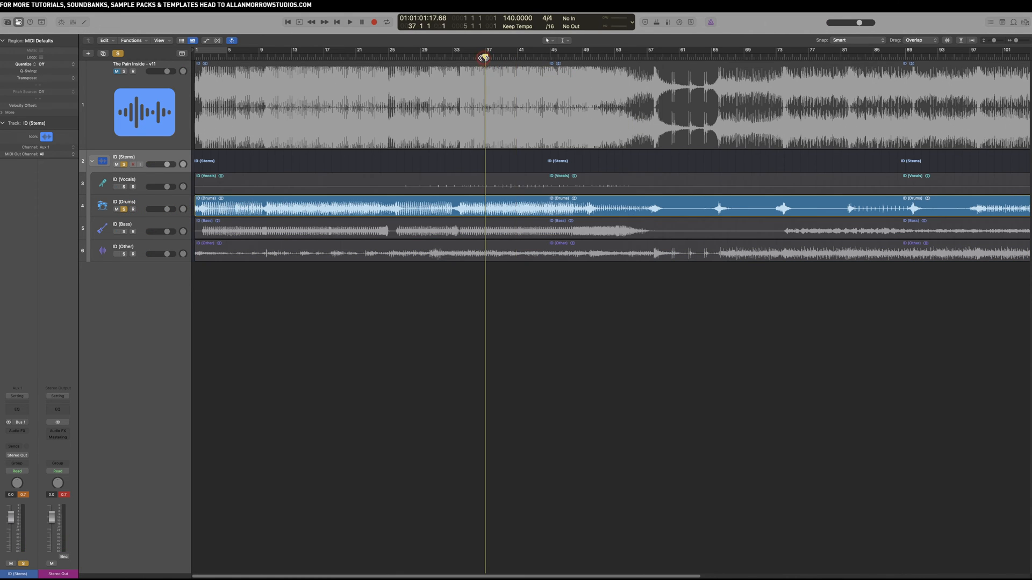
Step: Play the soloed Bass stem from around bar 37
left_click(350, 21)
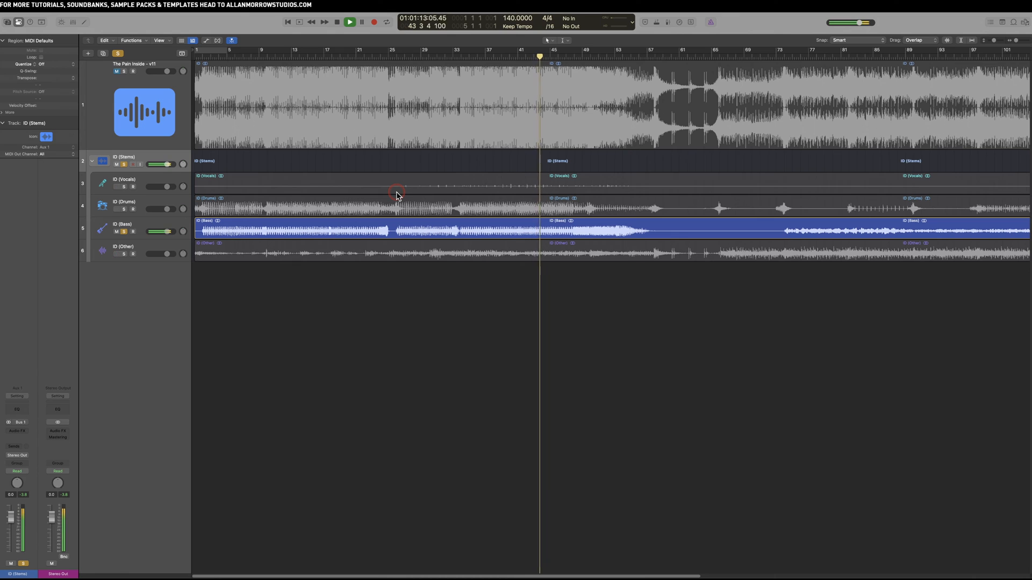
Step: Stop playback and solo Drums alongside Bass so both are heard together
left_click(349, 21)
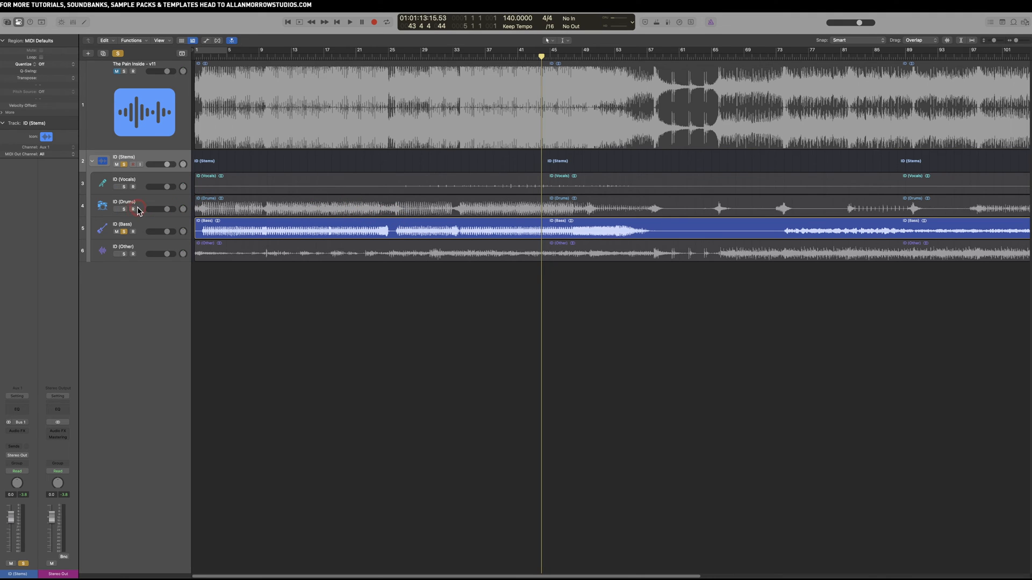
left_click(122, 210)
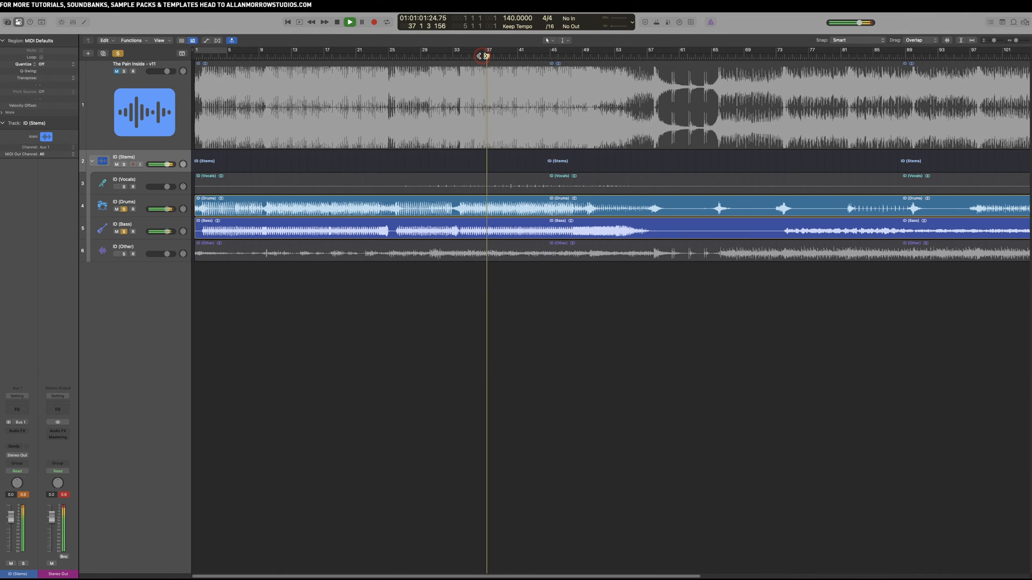
Step: Stop playback, leaving only the Bass stem soloed
left_click(350, 21)
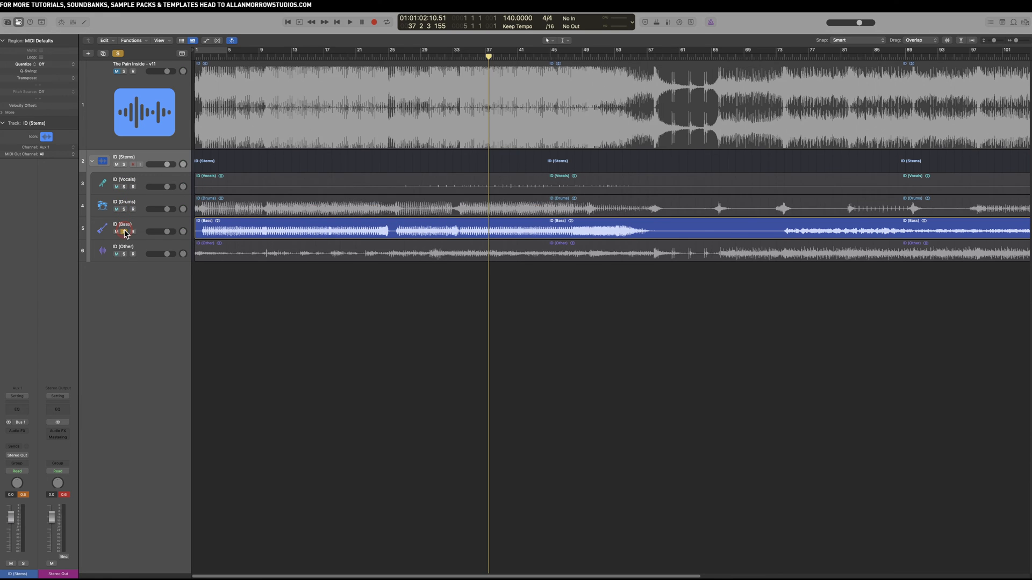
Step: Move the solo from Bass to the Other stem and play it on its own
left_click(122, 255)
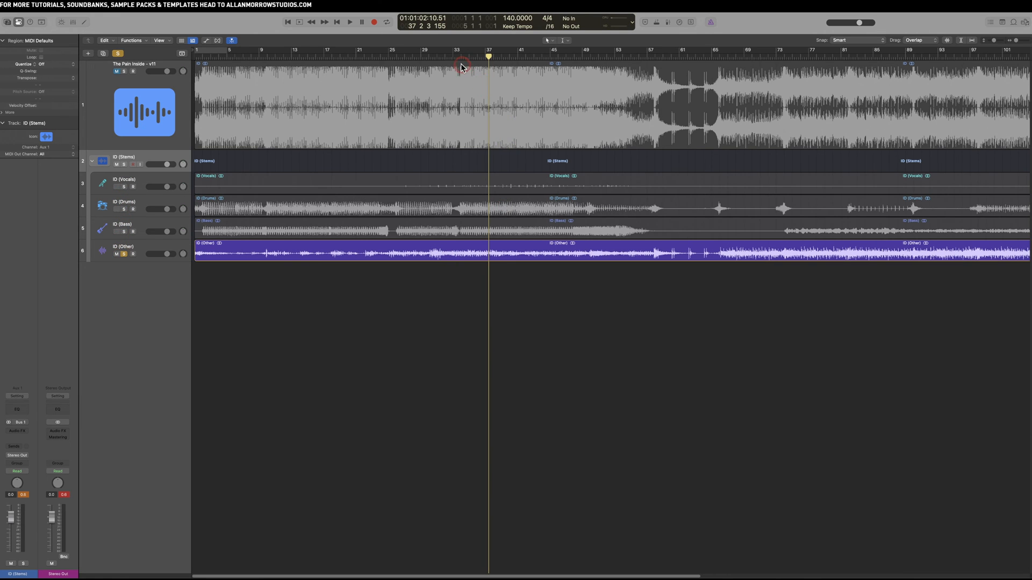
left_click(452, 56)
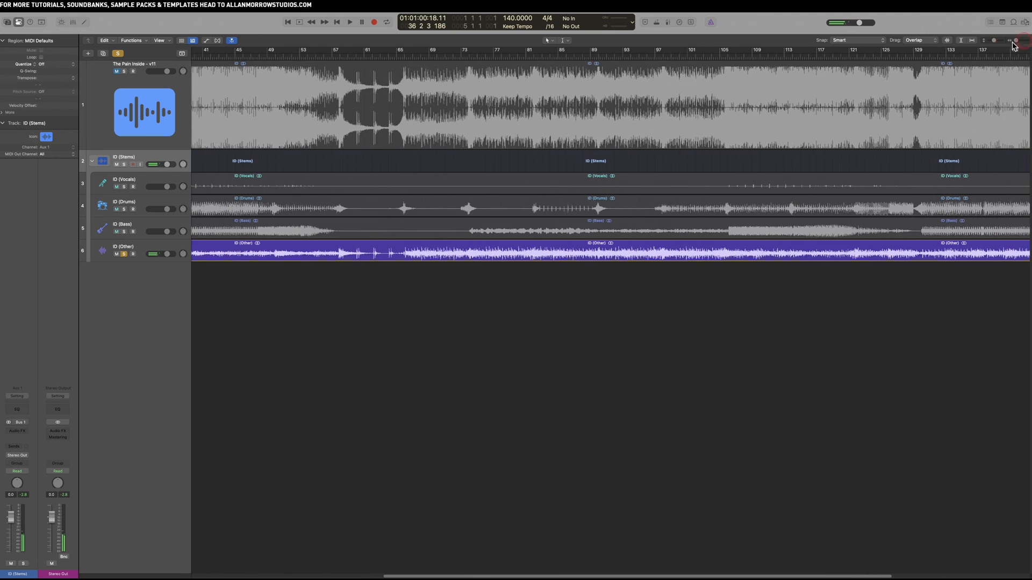
Step: Play the soloed Drums, Bass and Other stems from around bar 137
scroll("right", 3)
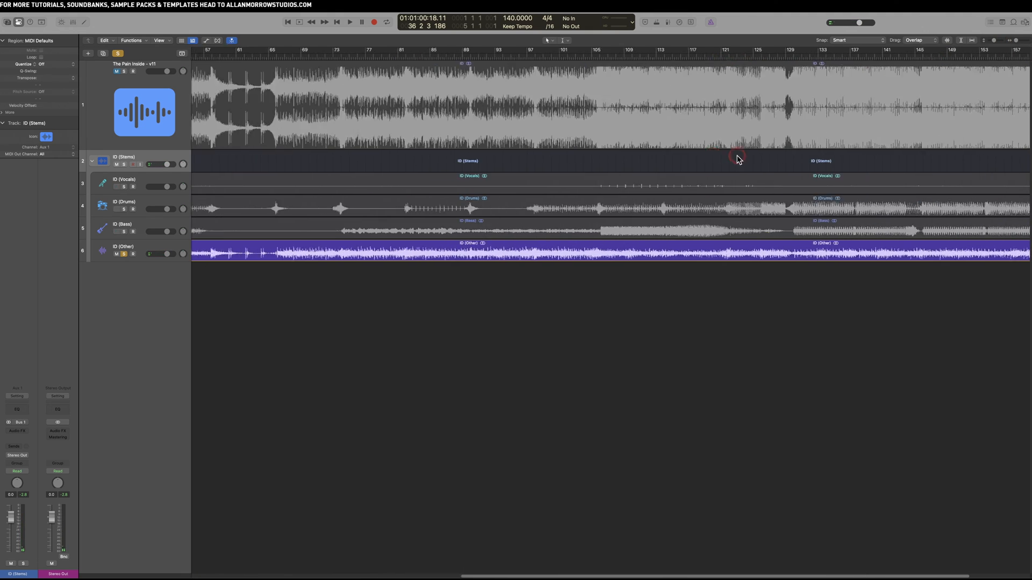
left_click(349, 22)
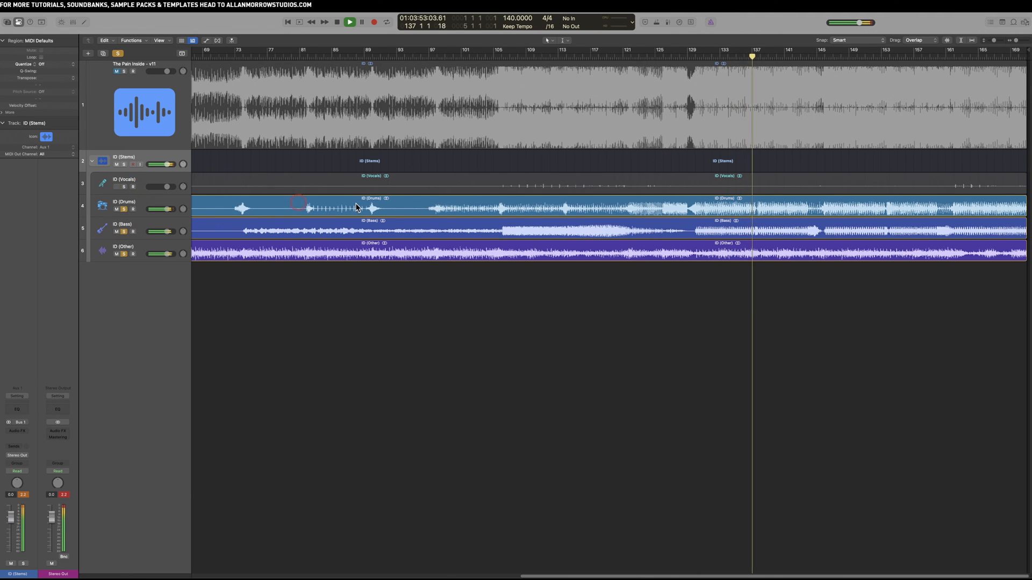
Step: Stop, drop Bass from the solo group, and replay Drums and Other from around bar 131
left_click(349, 21)
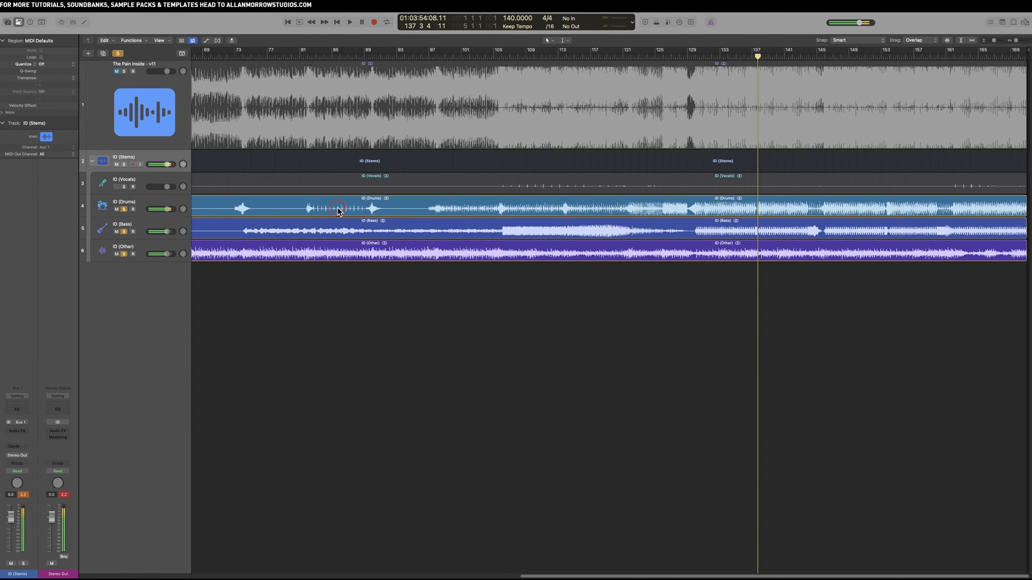
mouse_move(357, 220)
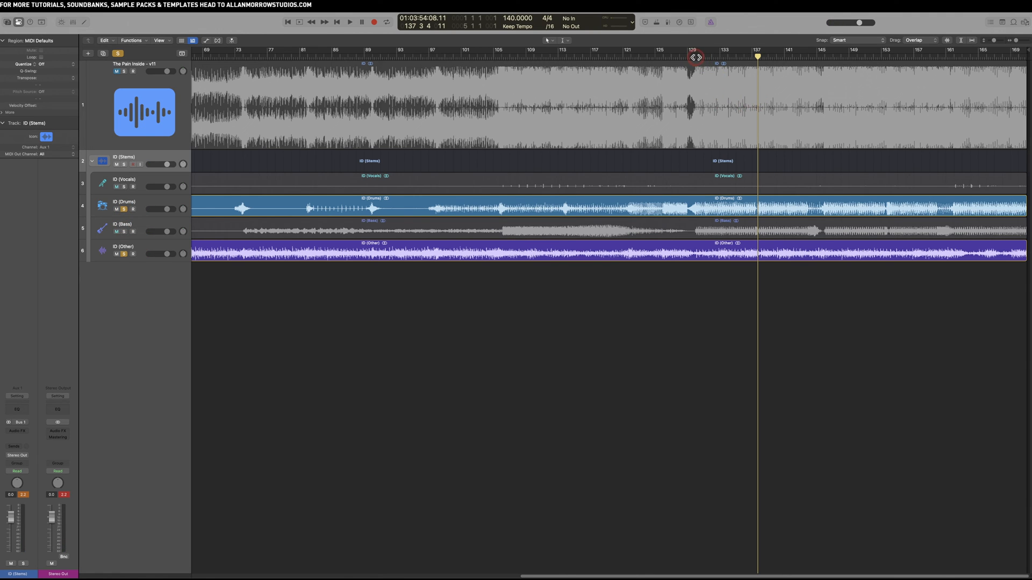
left_click(349, 21)
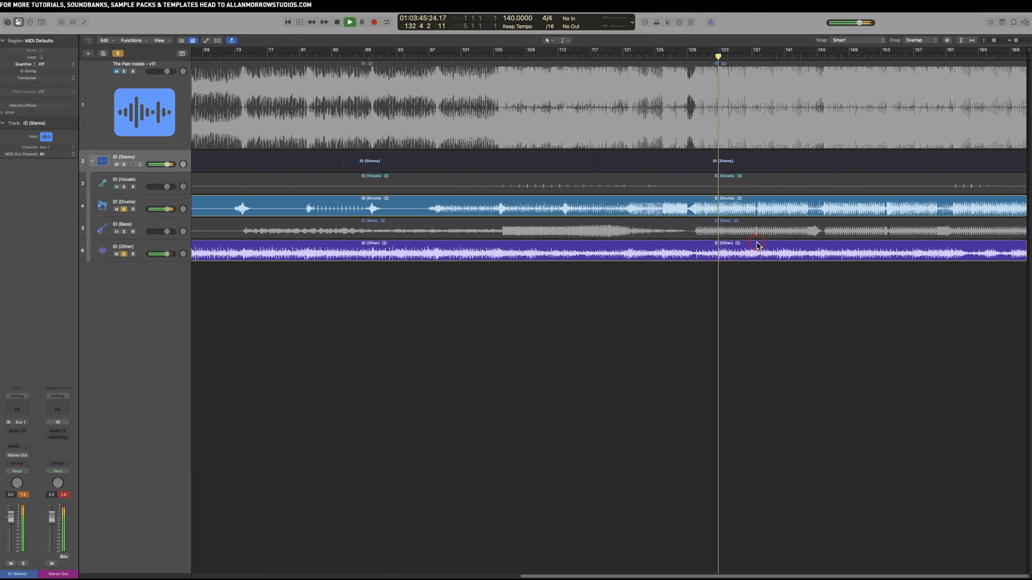
Step: Unsolo the Drums stem and solo Bass alongside Other, leaving drums and vocals silent
left_click(350, 22)
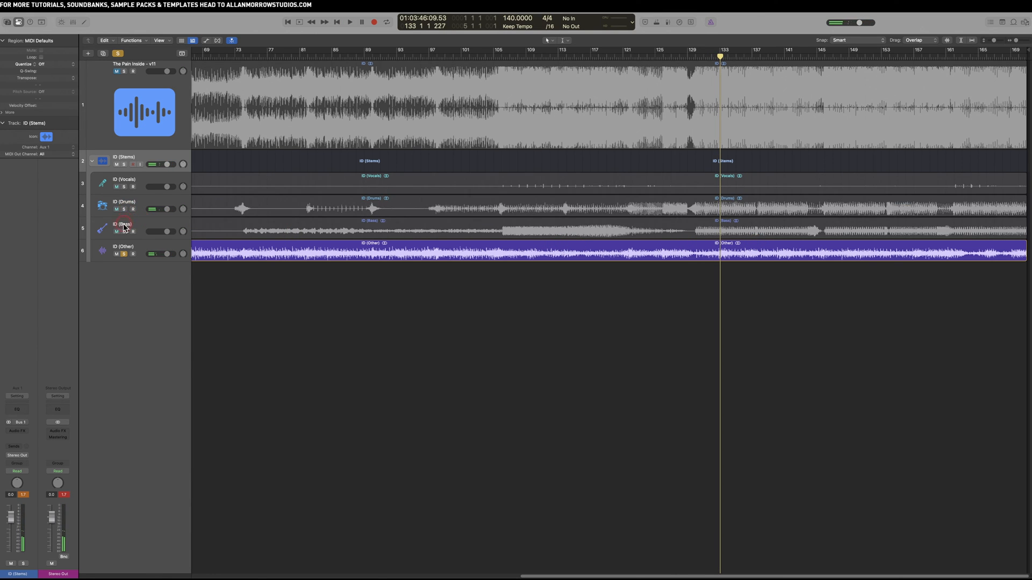
left_click(121, 224)
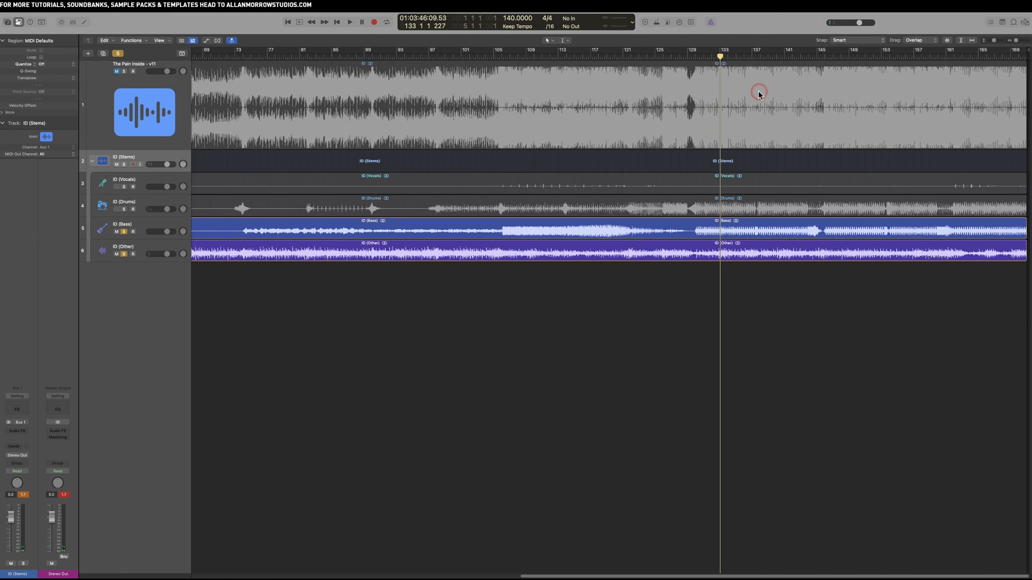